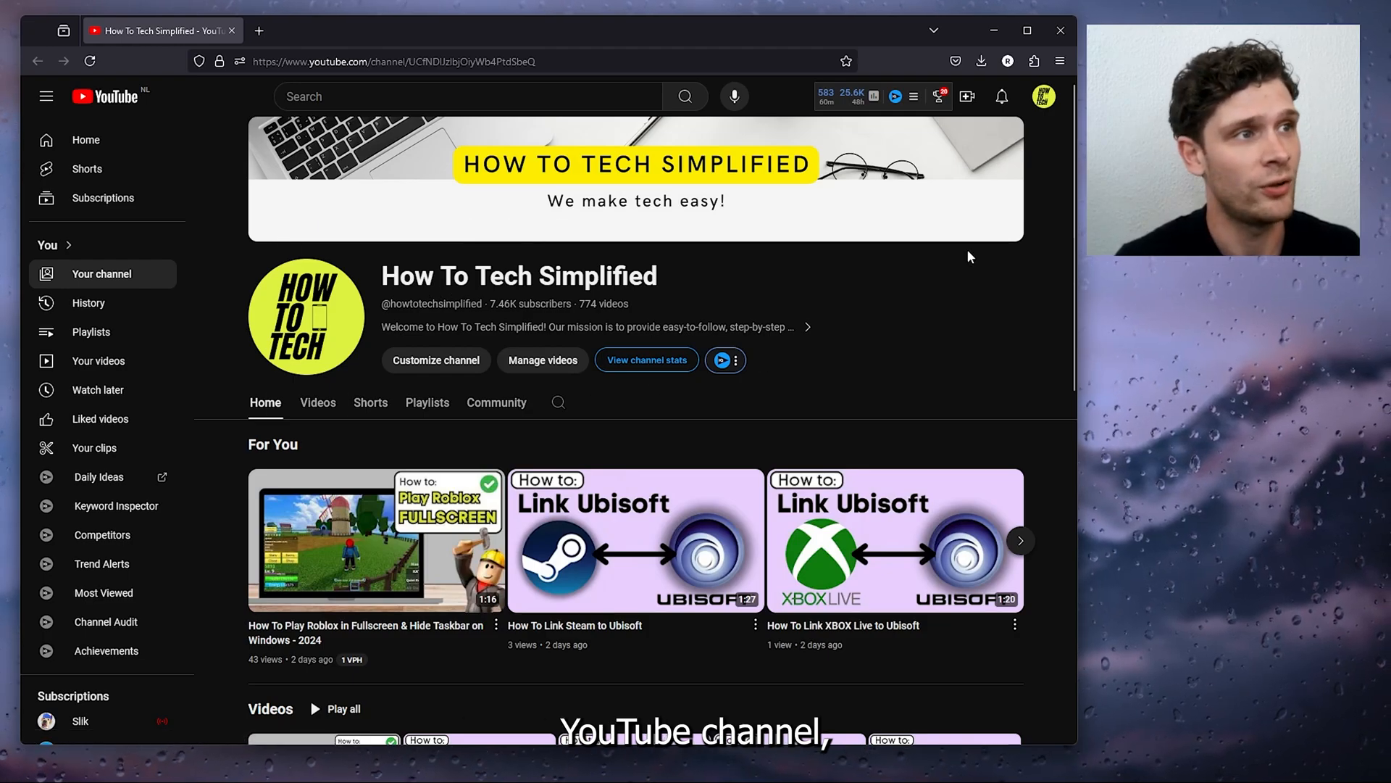
- Open YouTube Studio for the How To Tech Simplified channel from the account menu
click(1044, 96)
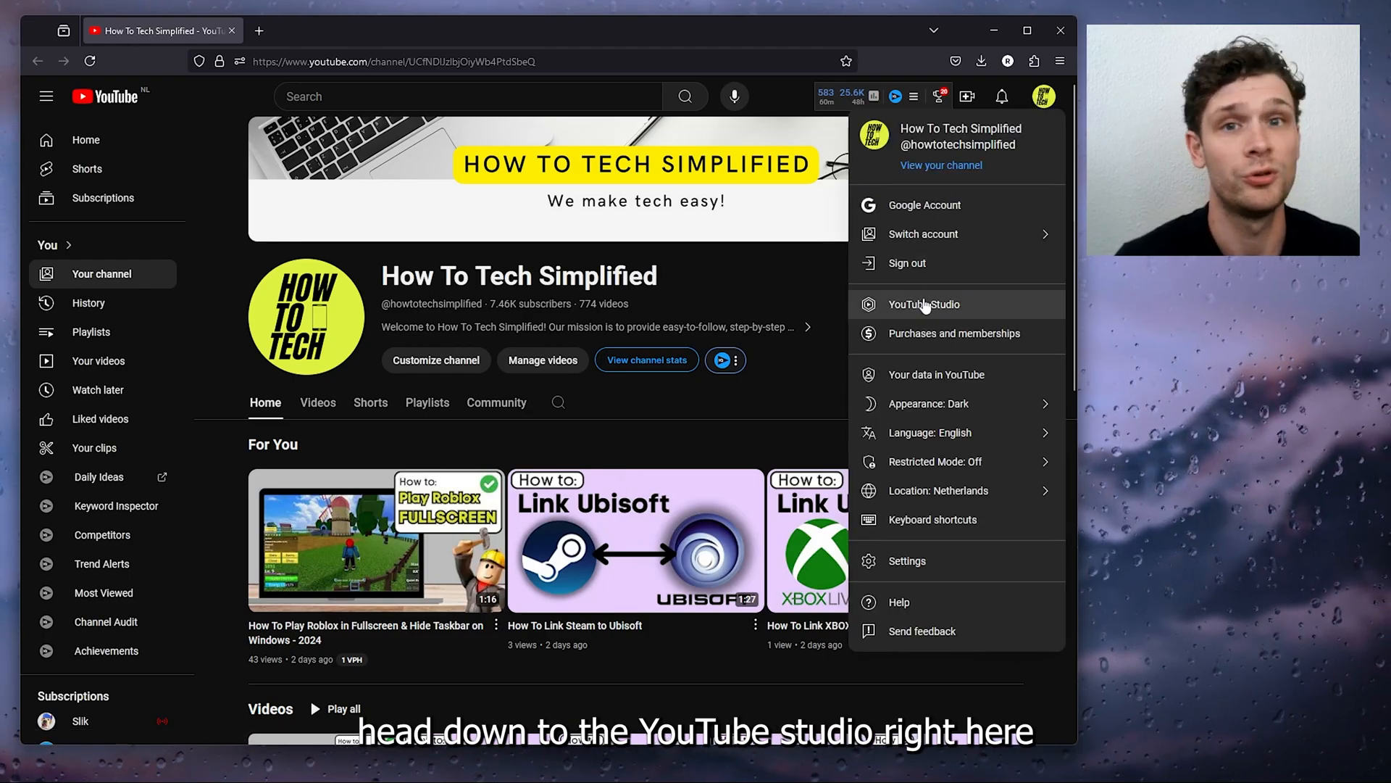
click(923, 303)
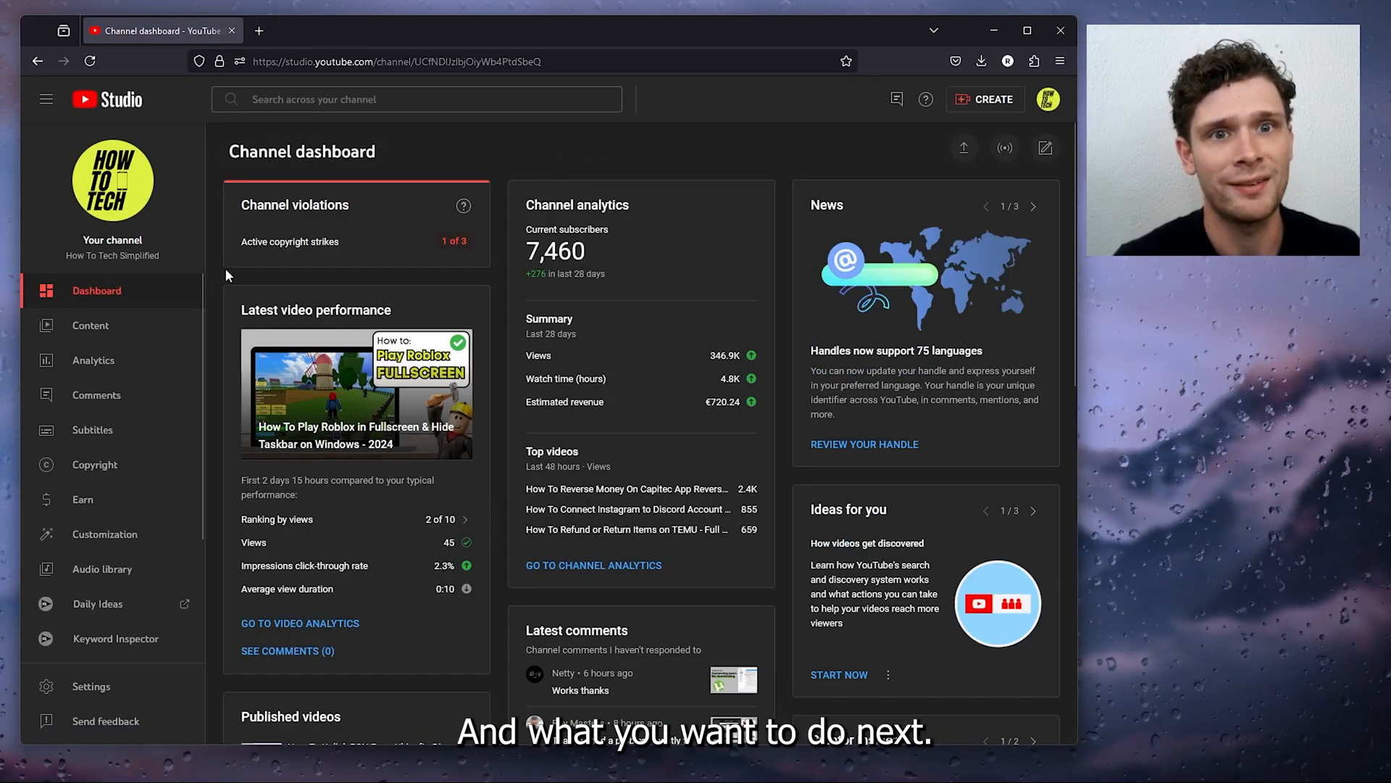
- Show the Revenue analytics and scroll down to the Content performance breakdown by video
click(93, 360)
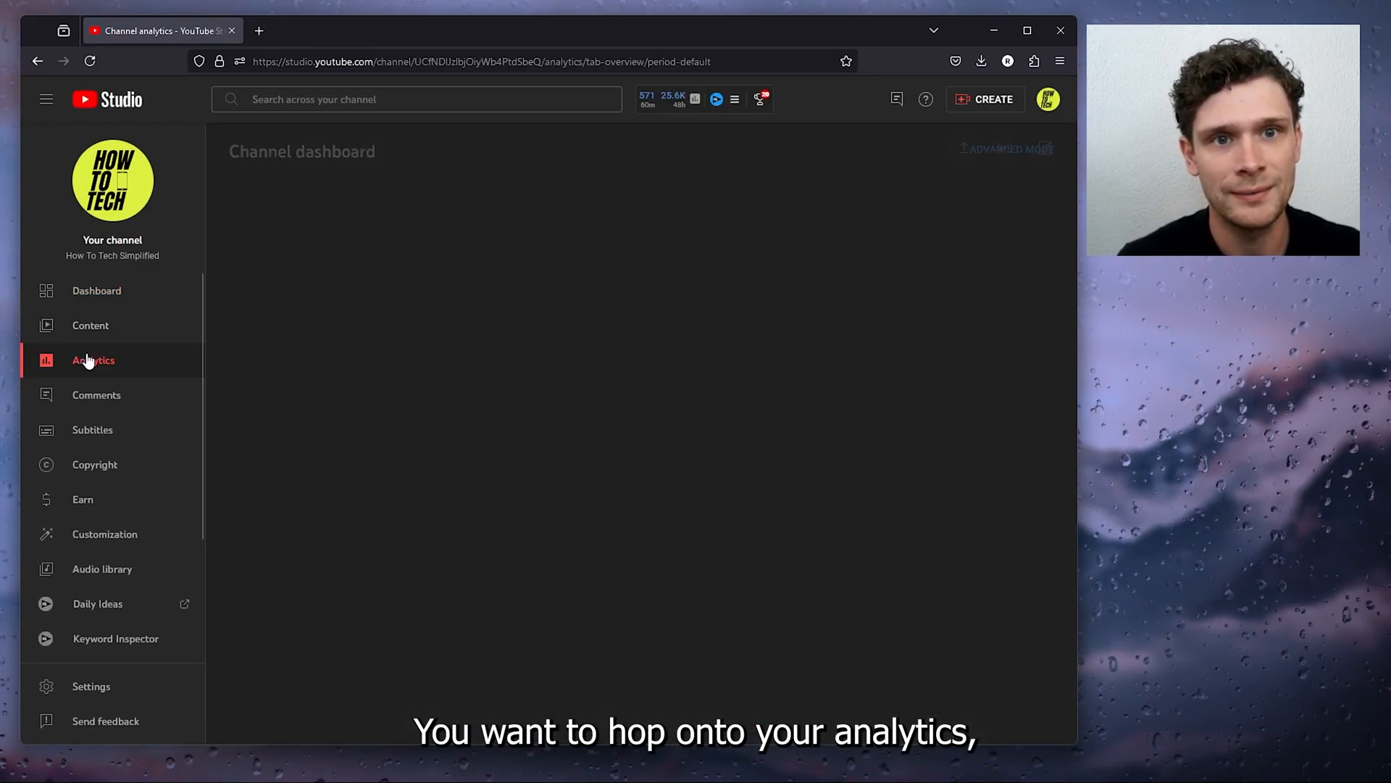
click(93, 359)
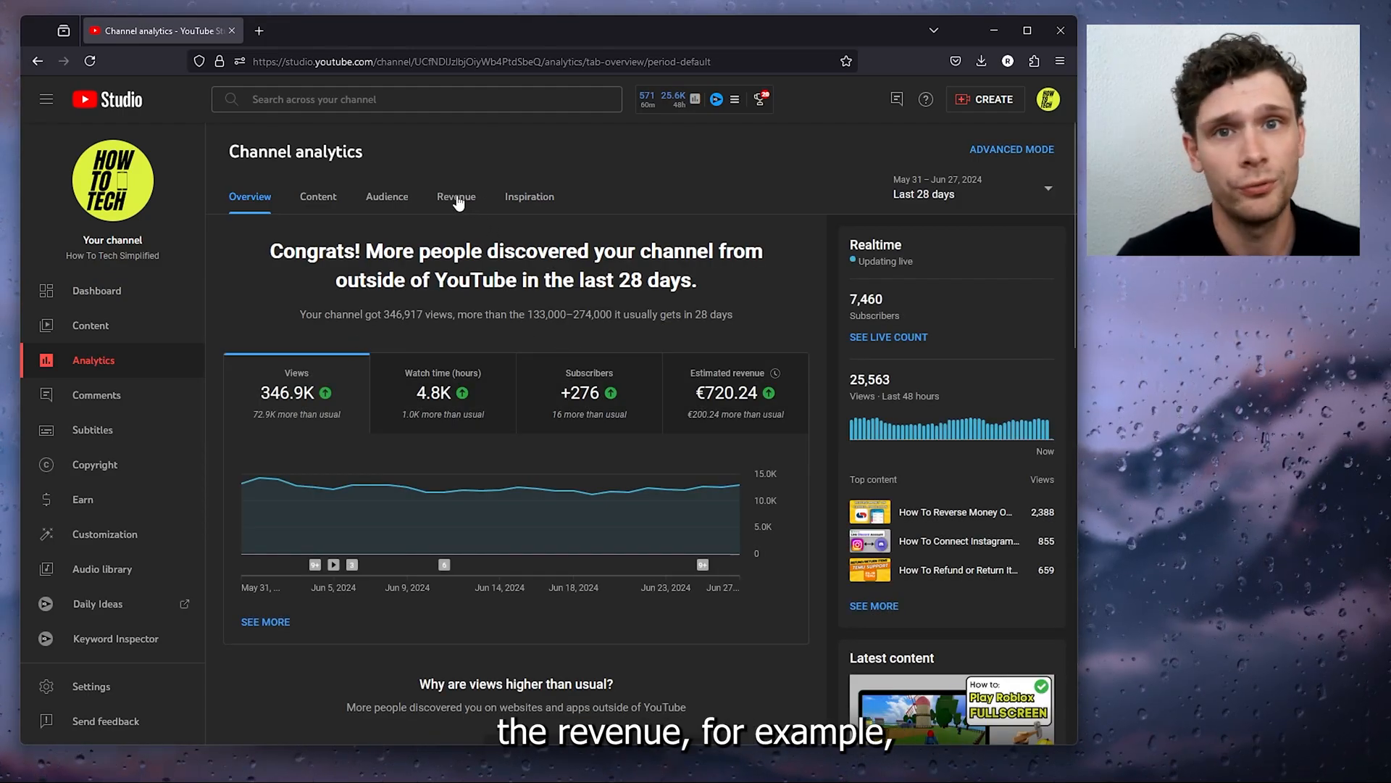
click(456, 196)
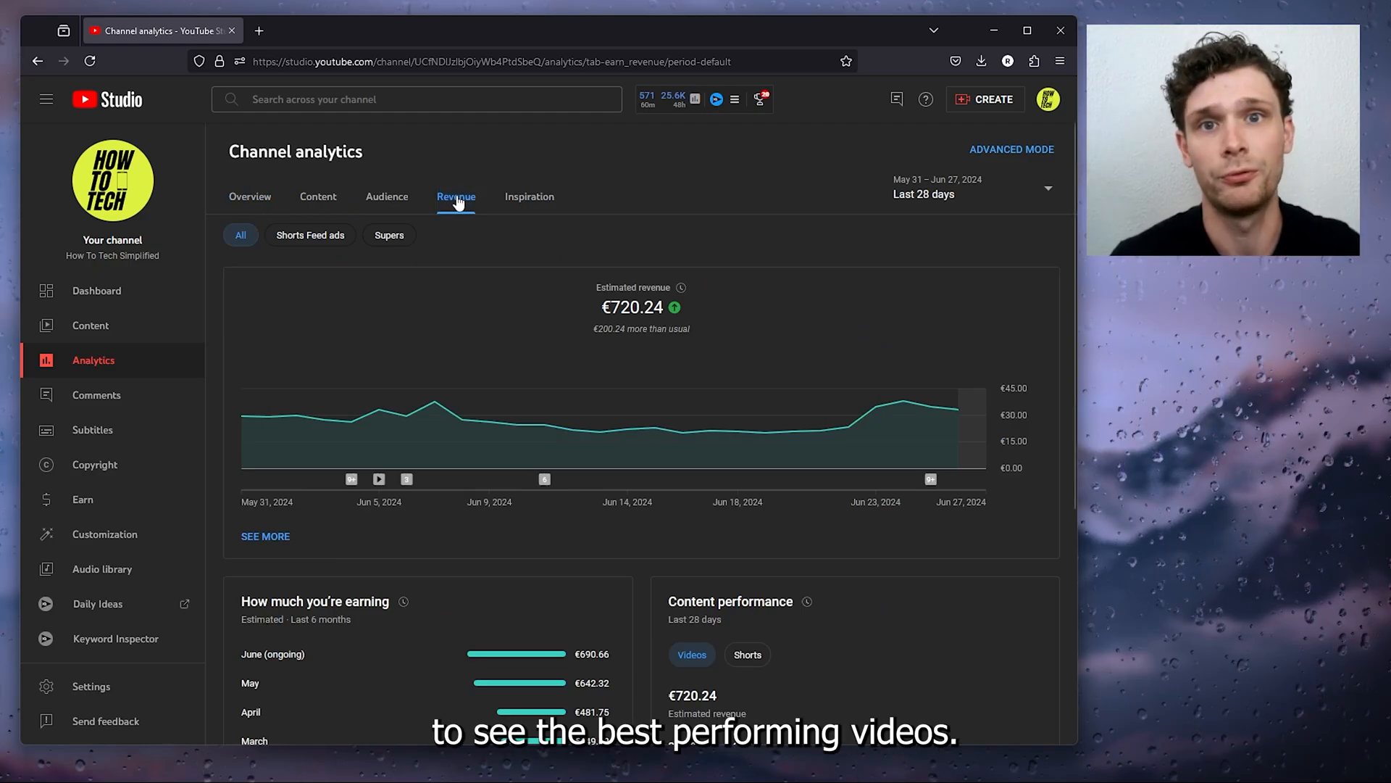
scroll(down, 3)
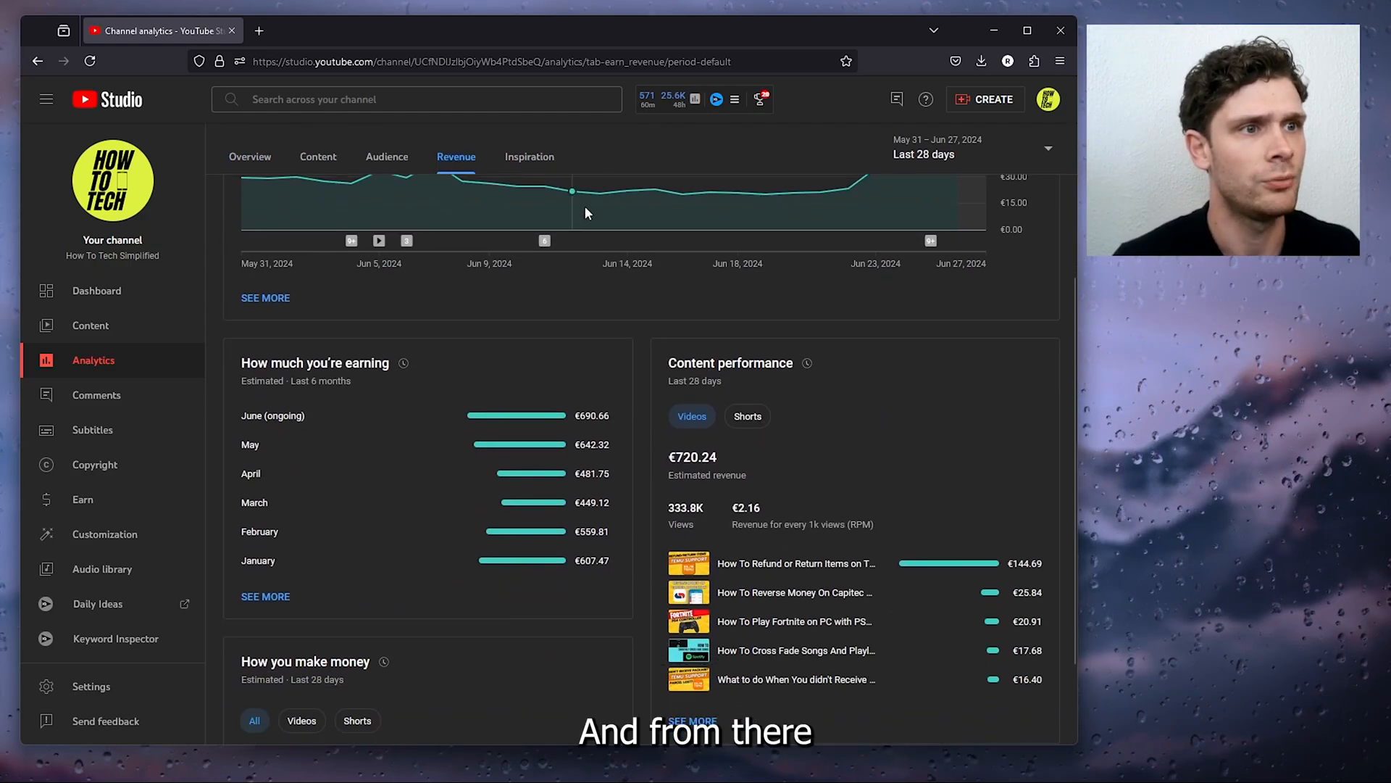
scroll(down, 3)
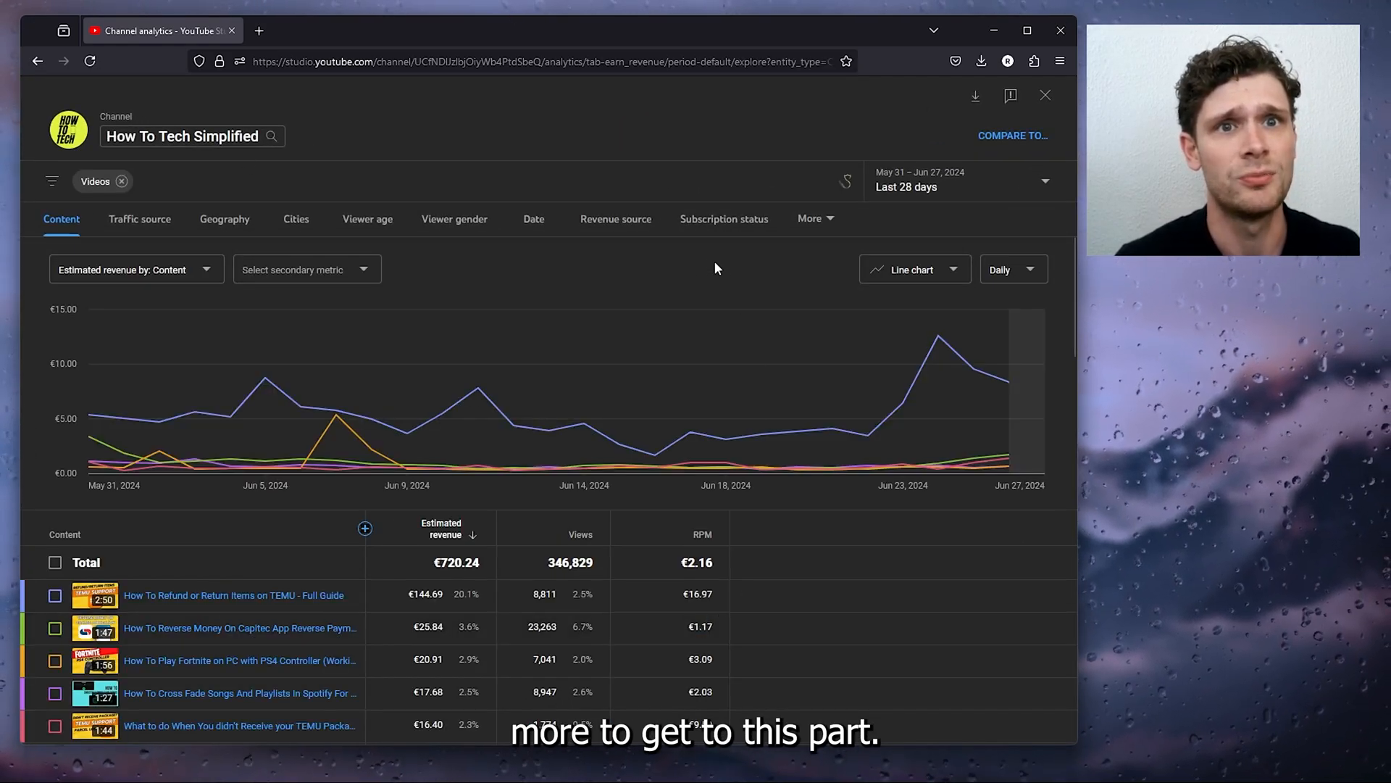
scroll(down, 3)
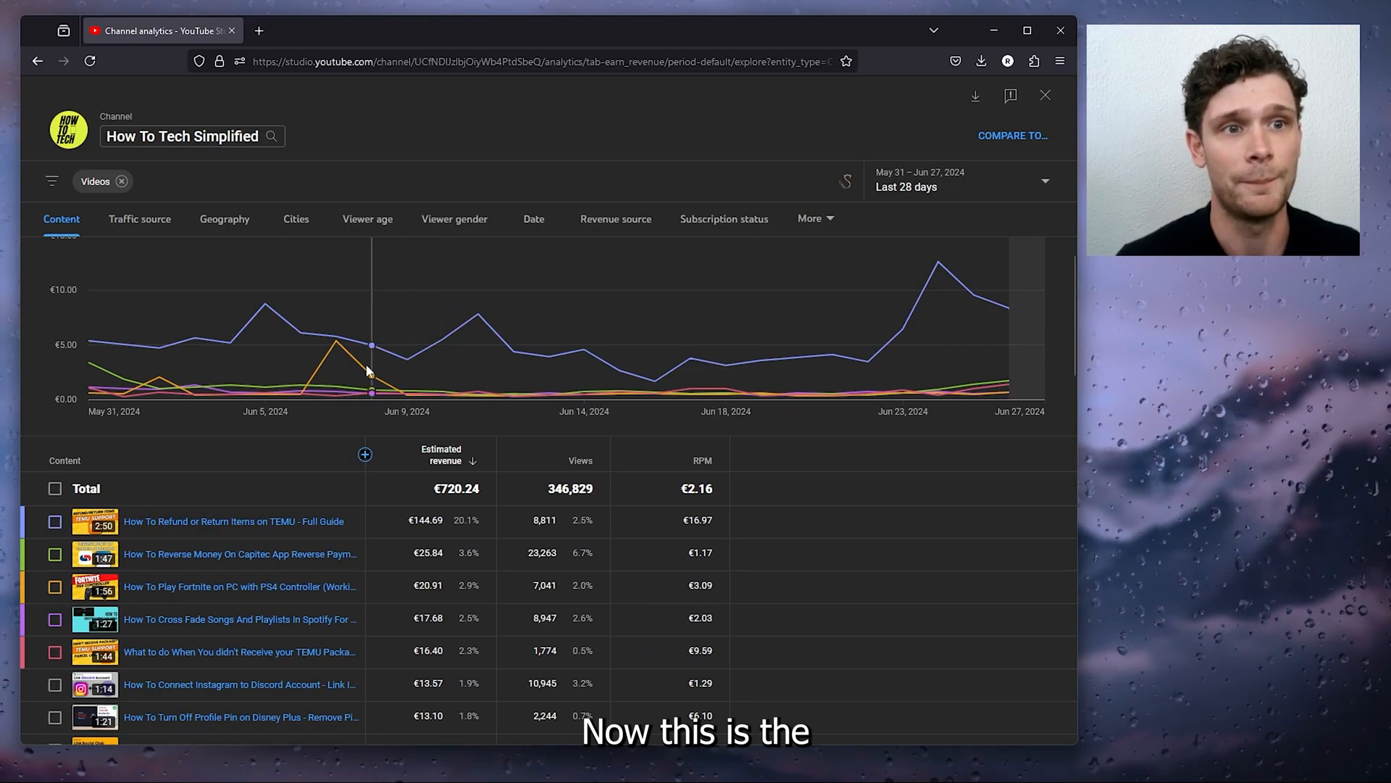
scroll(down, 3)
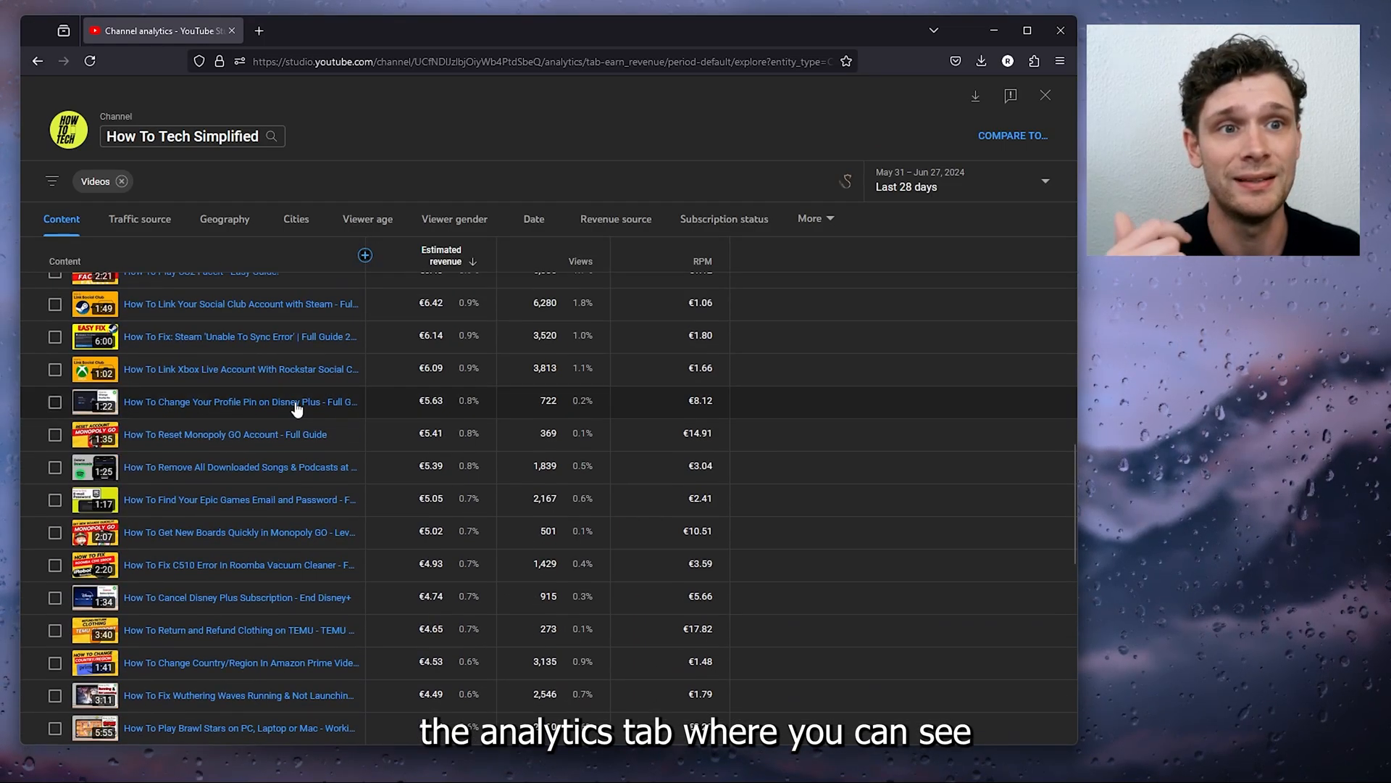
scroll(down, 3)
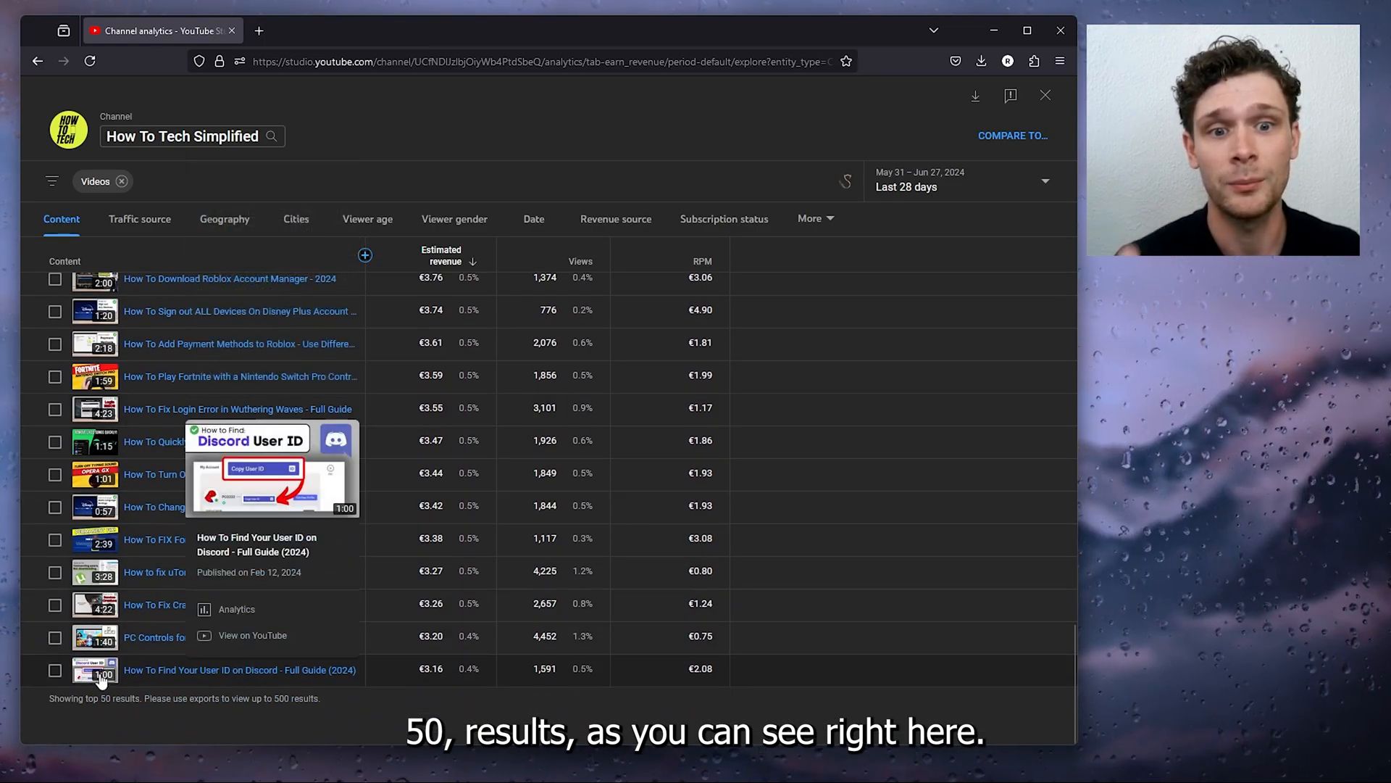
double_click(113, 697)
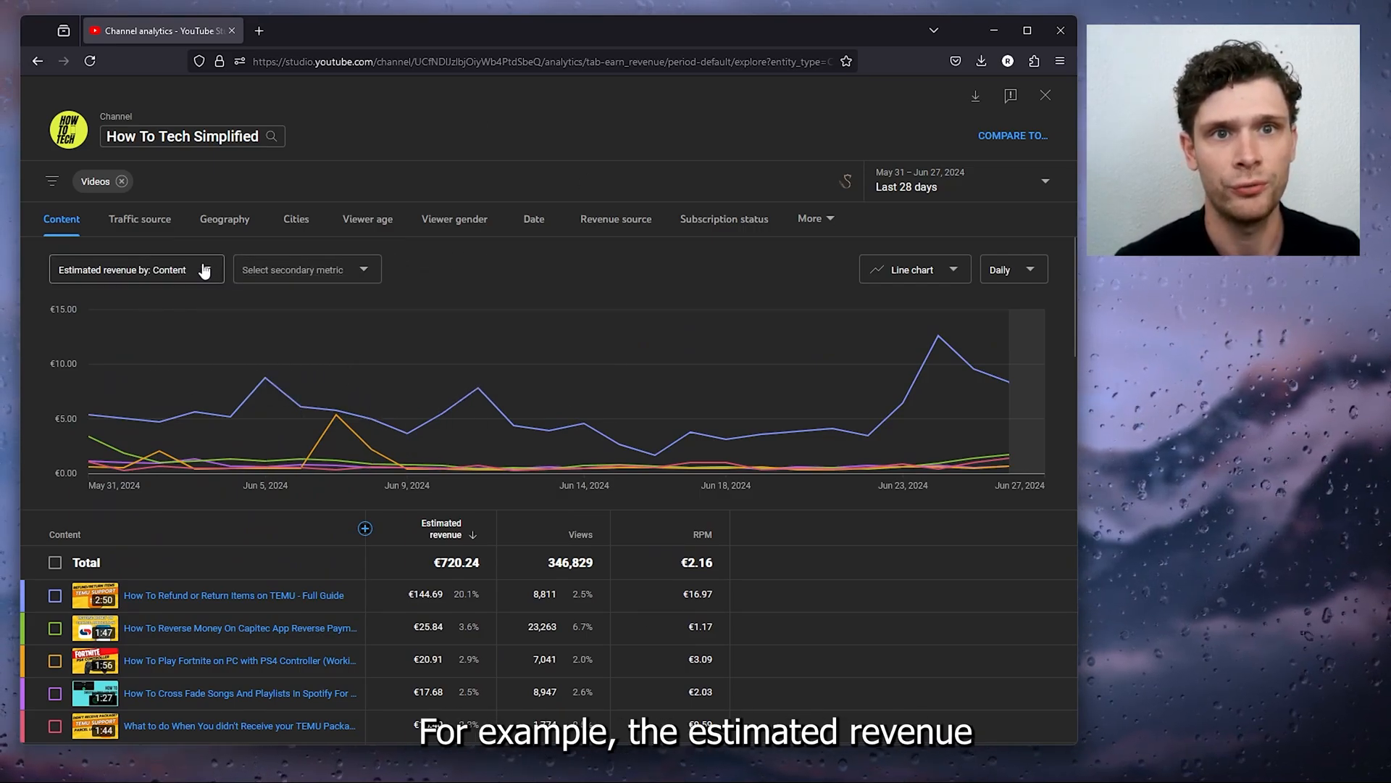
mouse_move(248, 281)
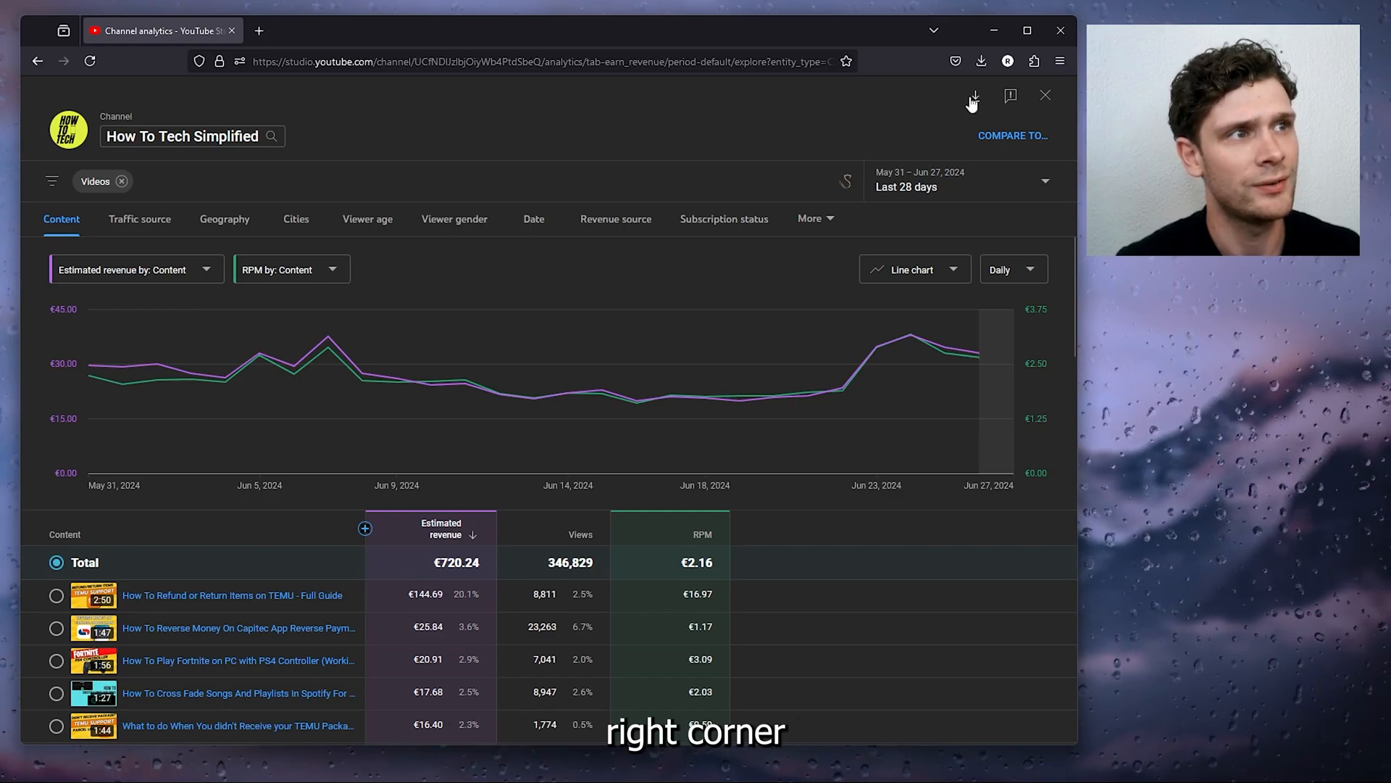
mouse_move(974, 96)
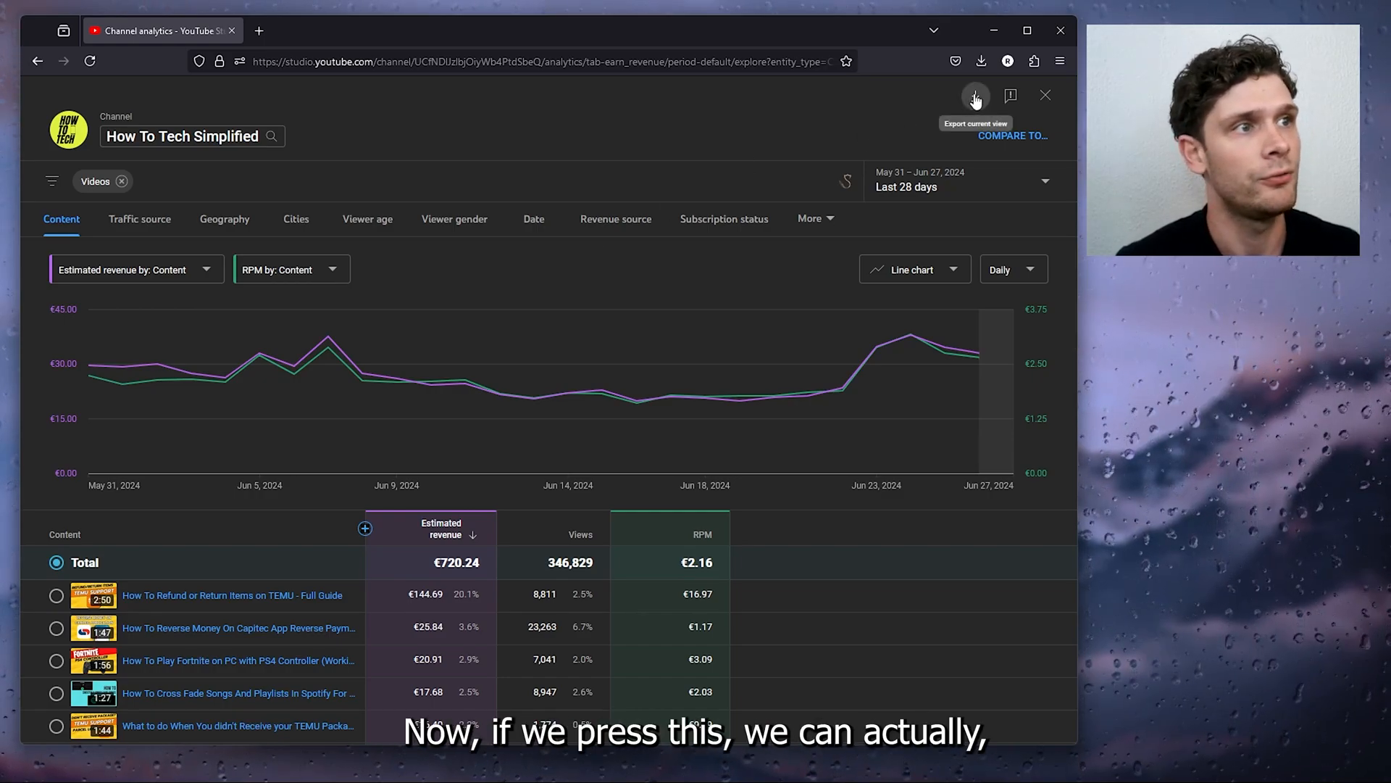
- Export the per-video revenue, views and RPM view to a new Google Sheets spreadsheet
click(975, 96)
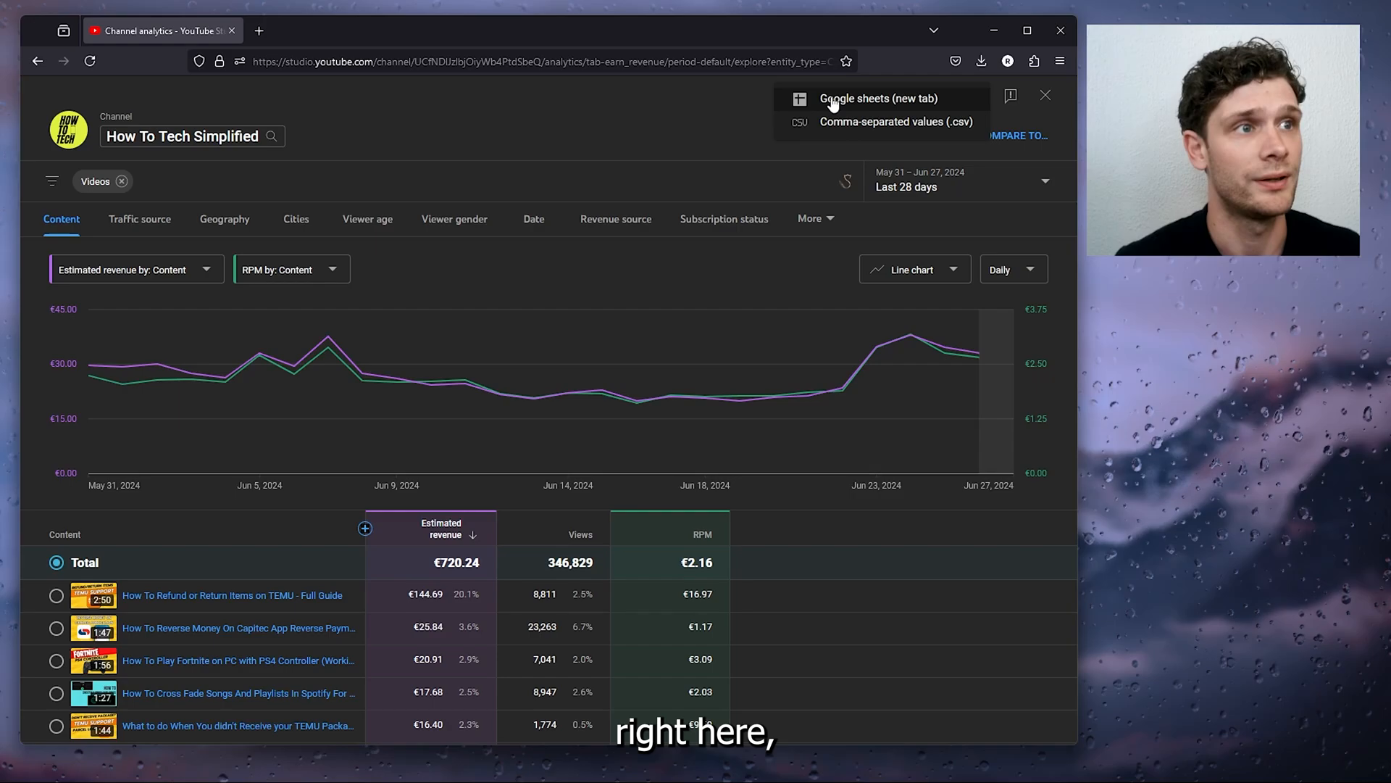
click(879, 98)
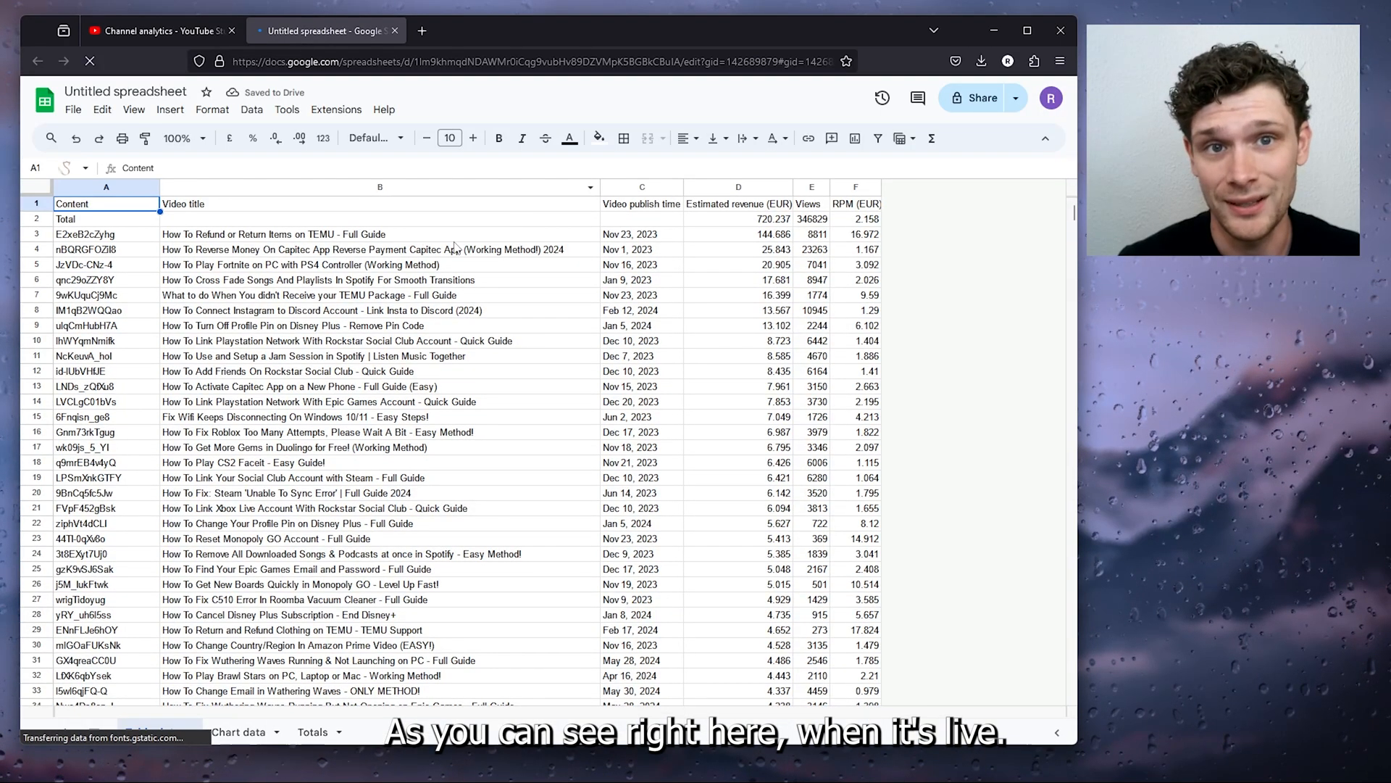
scroll(down, 3)
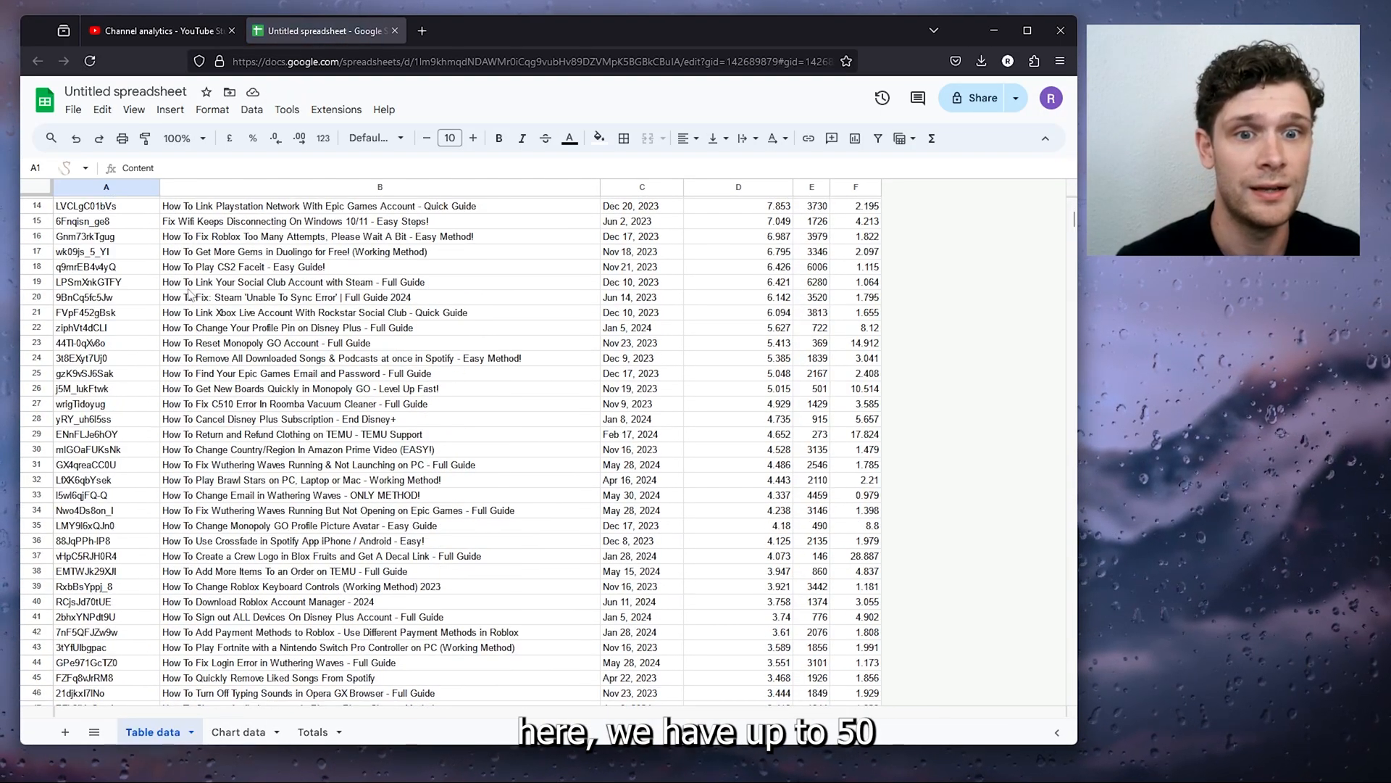
scroll(down, 3)
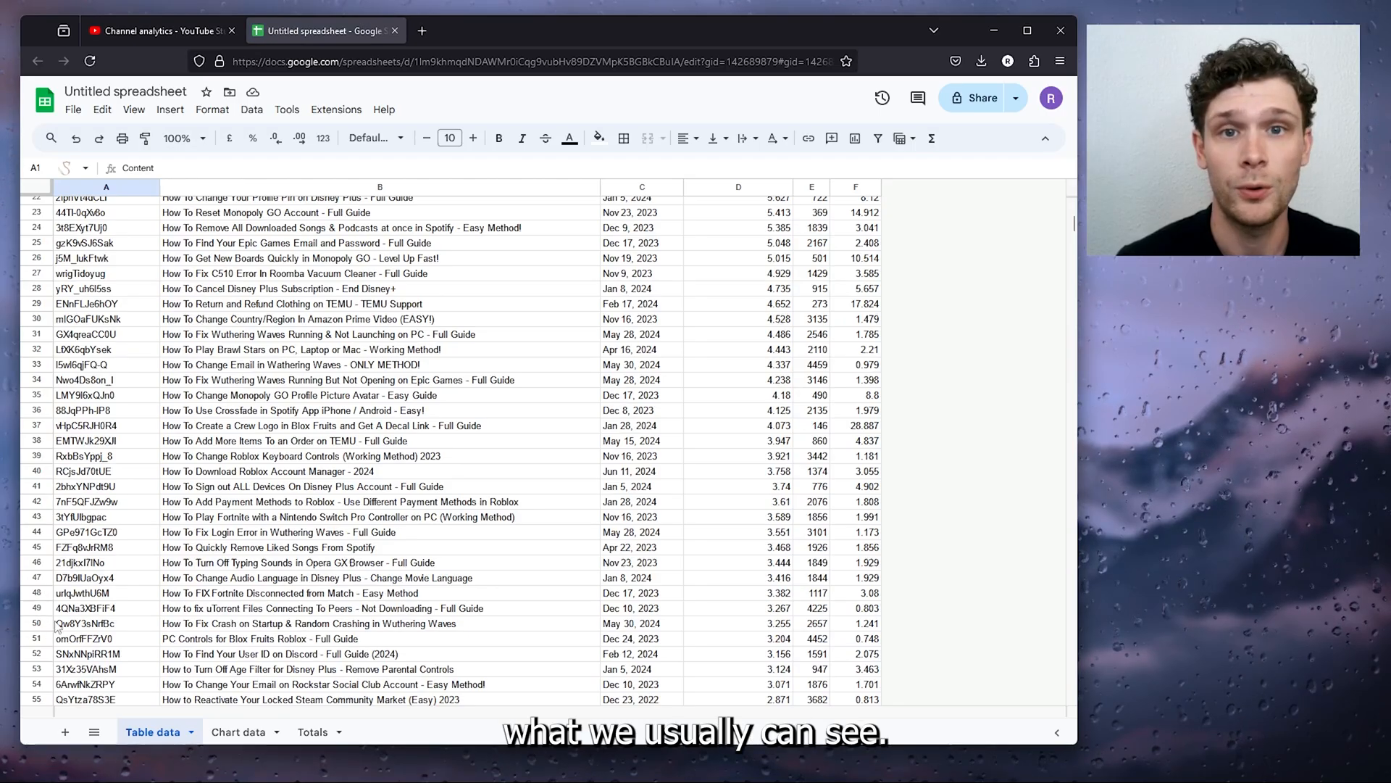
scroll(down, 3)
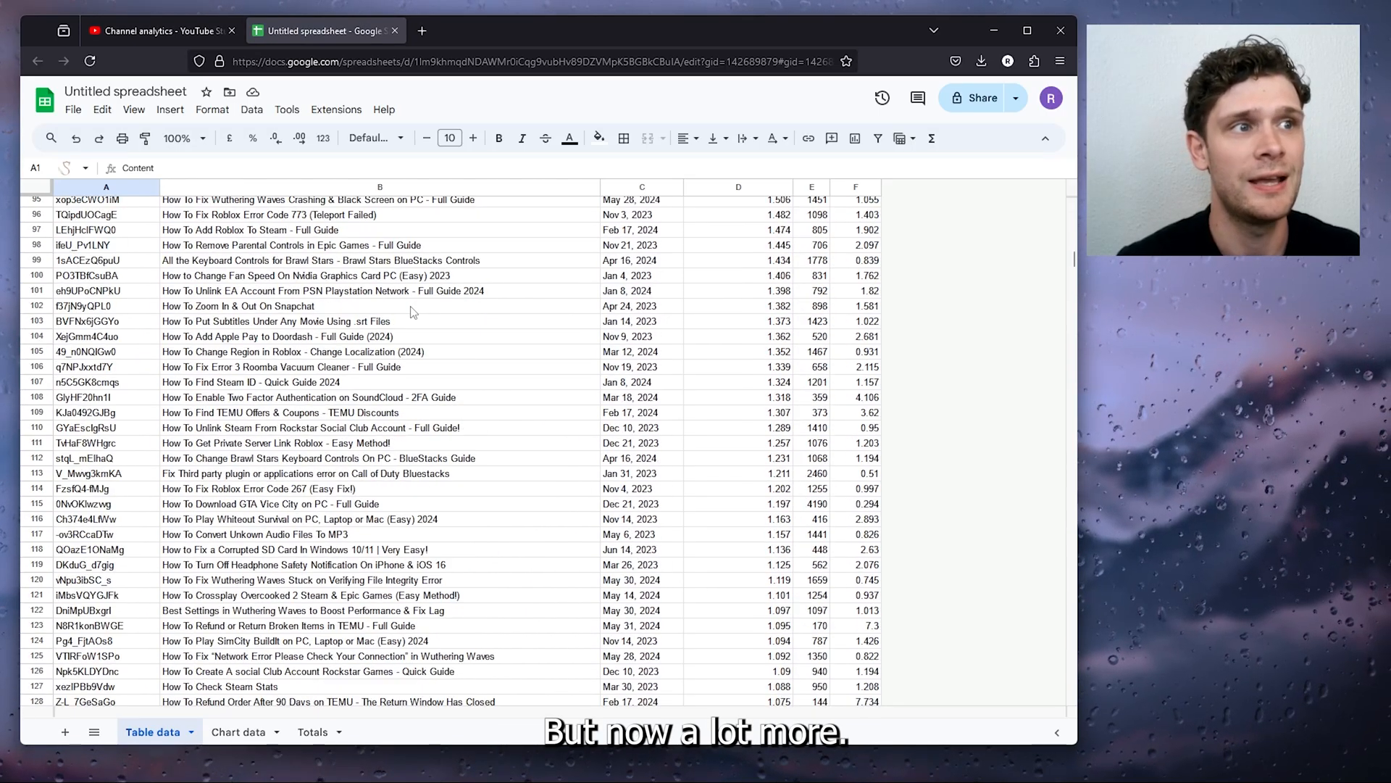
scroll(down, 3)
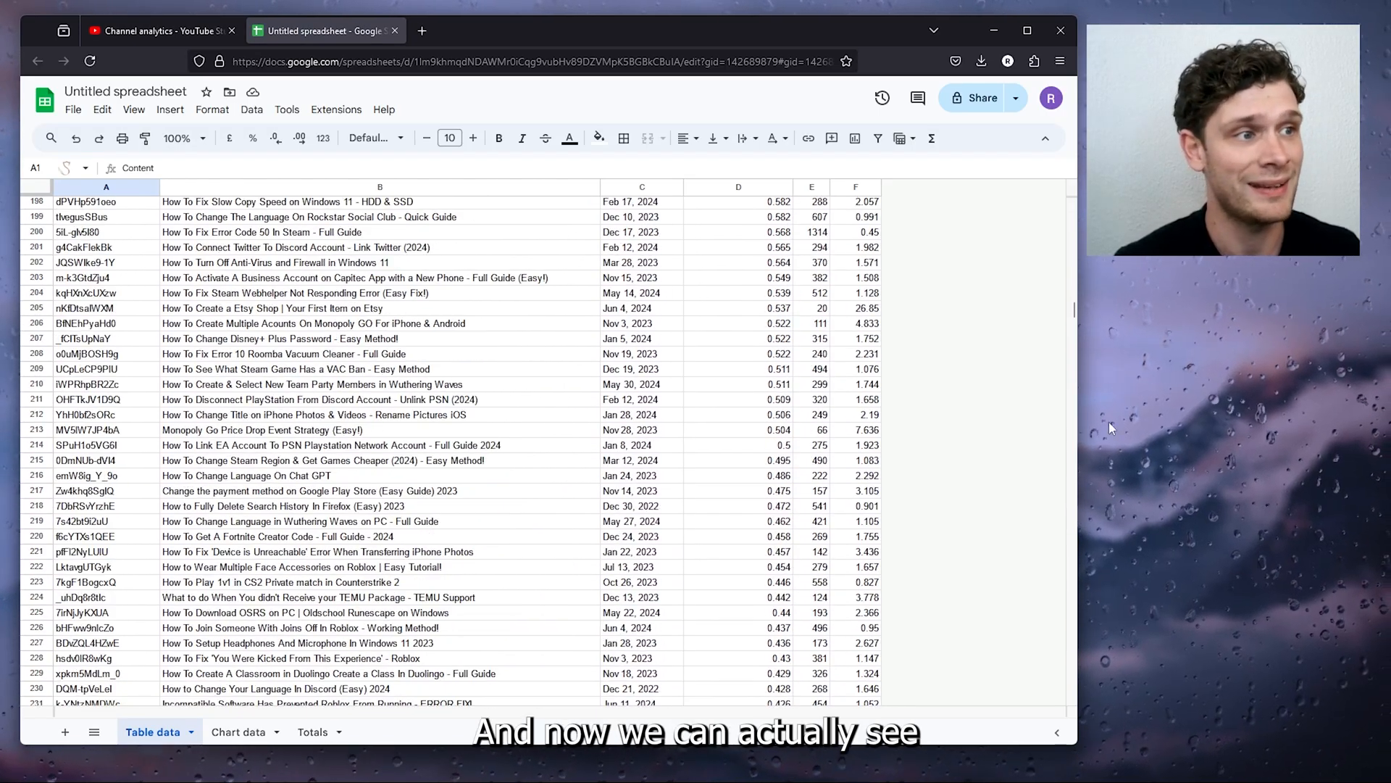
scroll(down, 3)
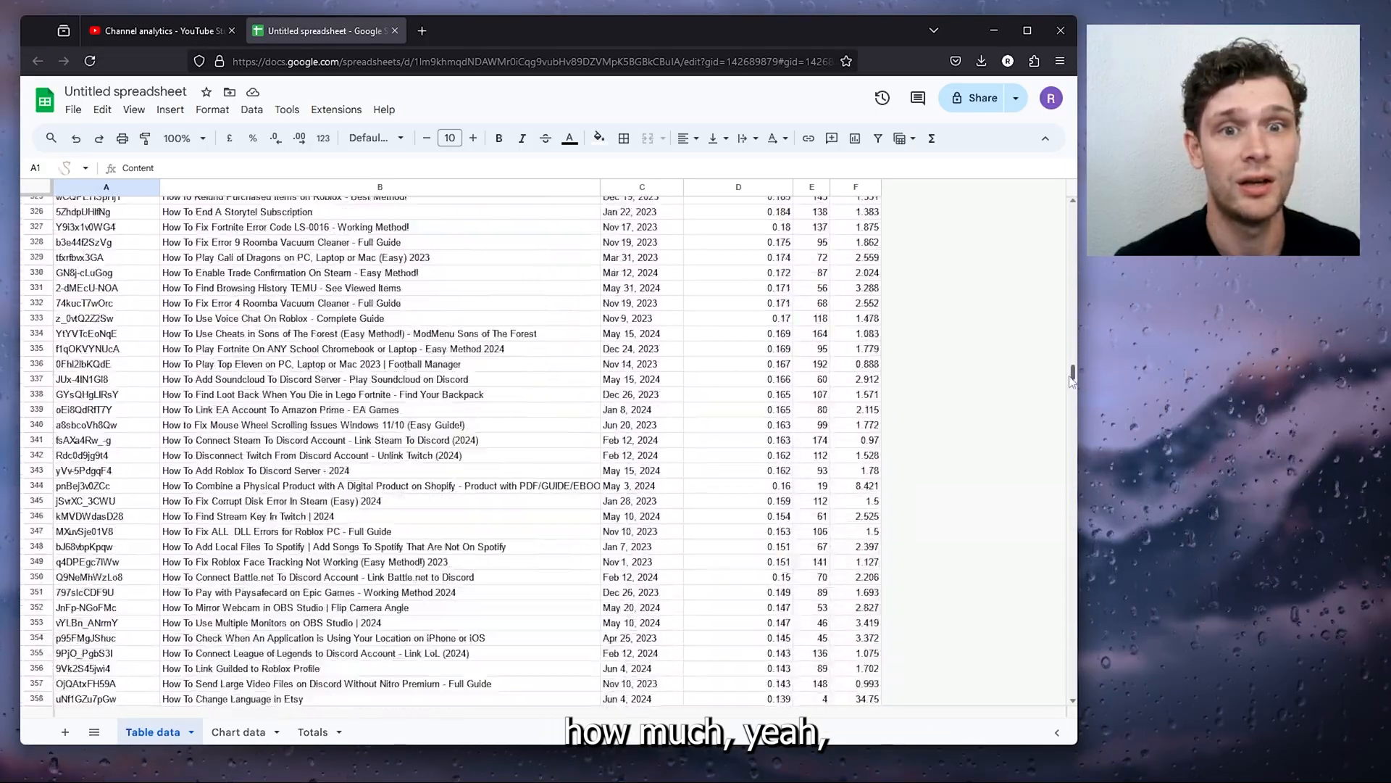